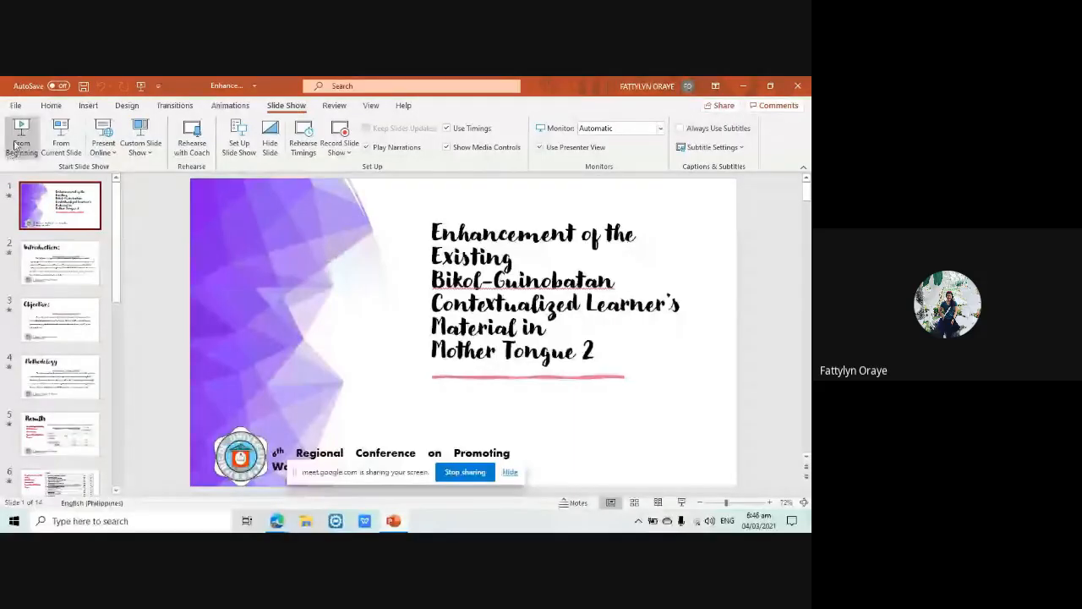
Step: Start the slide show from the first slide so the conference title slide fills the screen
{"action": "left_click", "coordinate": [21, 139]}
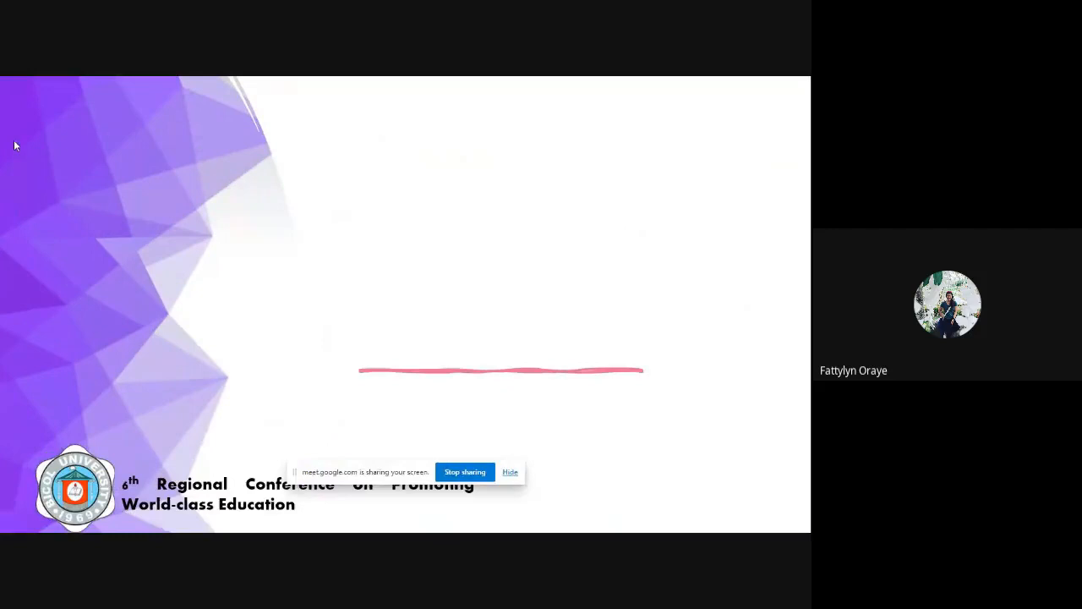